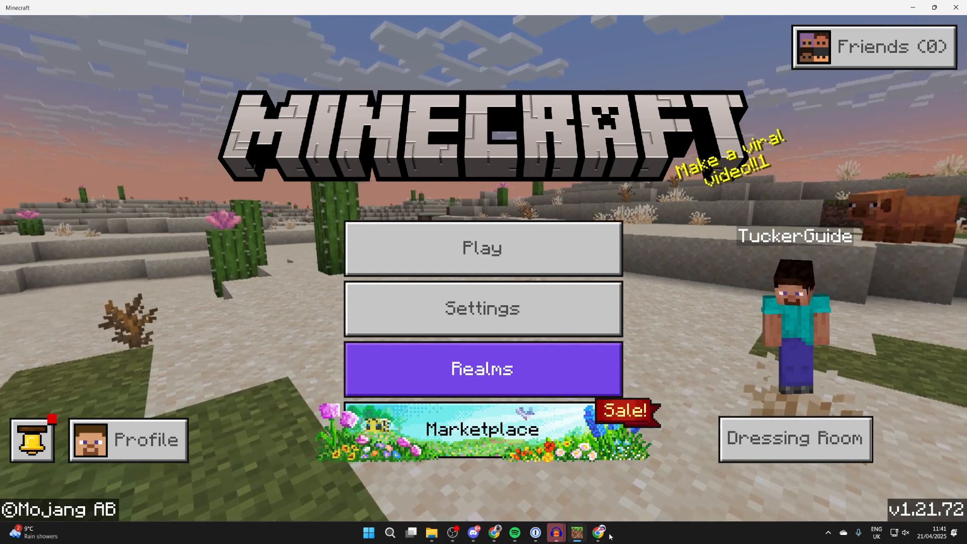
Switch to Chrome and run a Google search for 'skindex'.
left_click(598, 532)
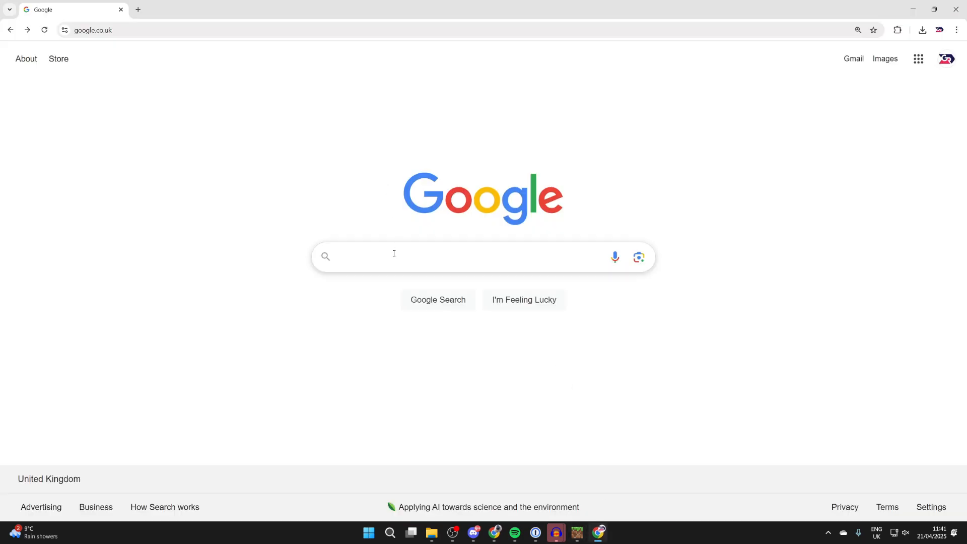
type("skindex")
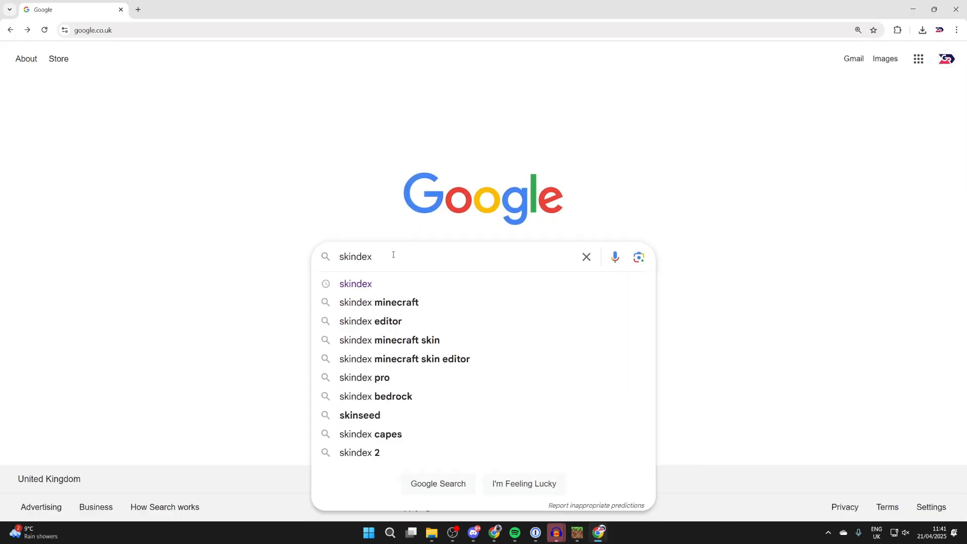
key("Return")
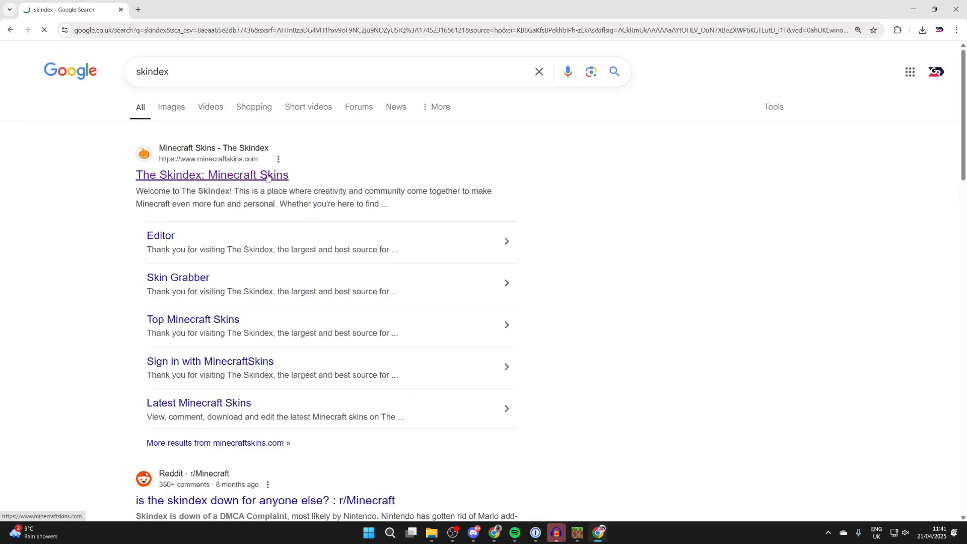
Get the //apathetic// skin PNG from The Skindex, then go back to Minecraft's main menu.
left_click(212, 174)
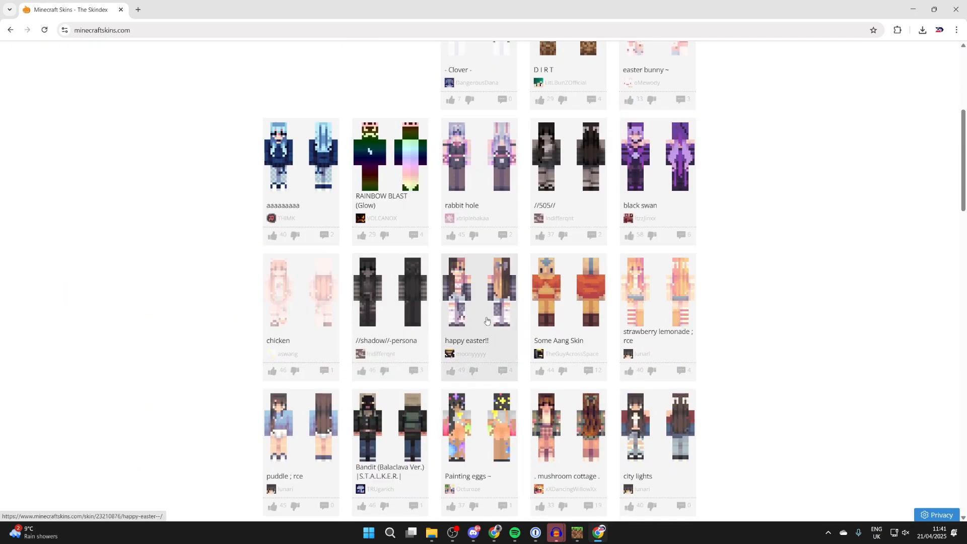
scroll("down", 3)
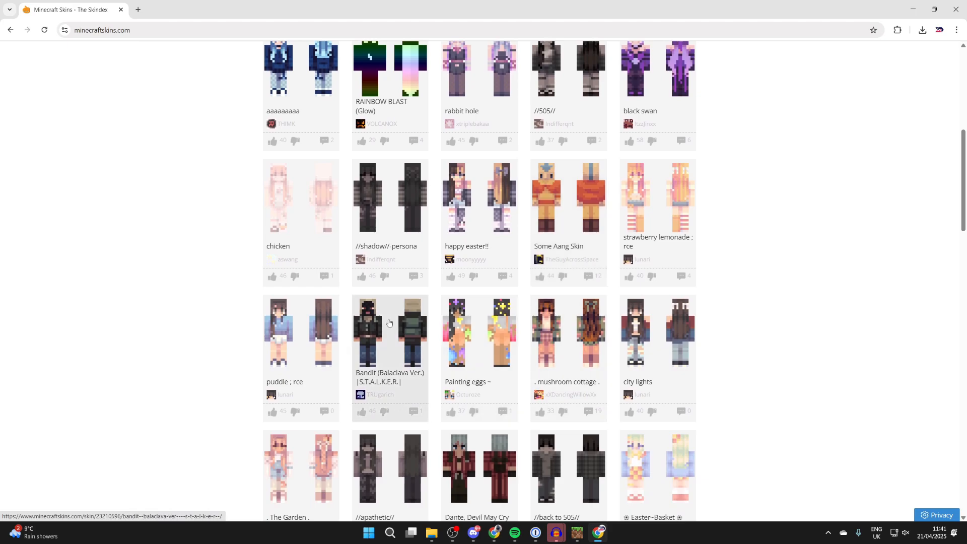
scroll("down", 3)
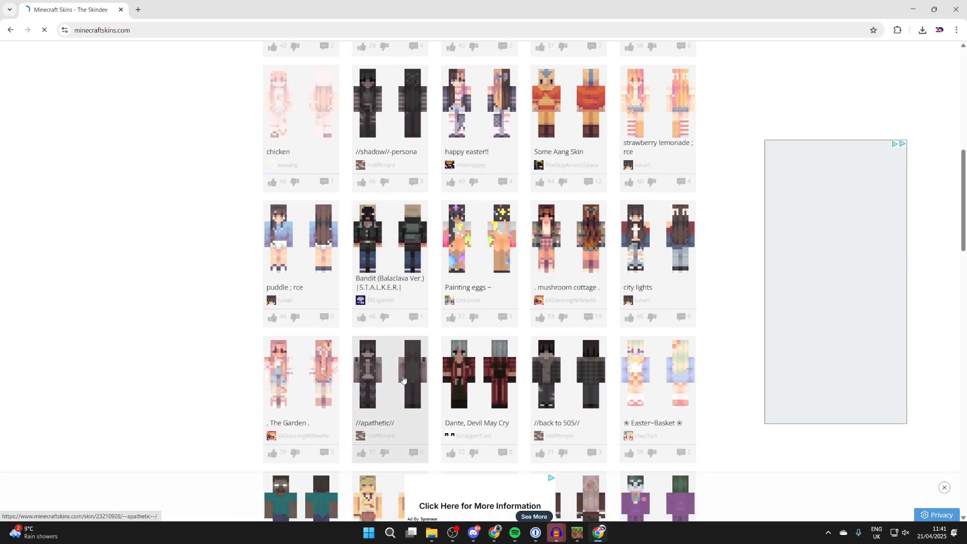
left_click(390, 374)
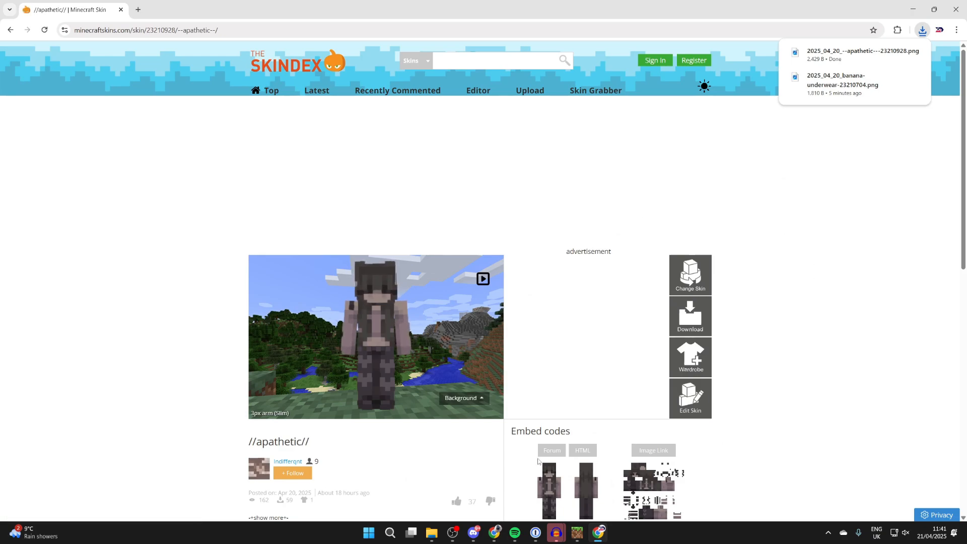
left_click(555, 532)
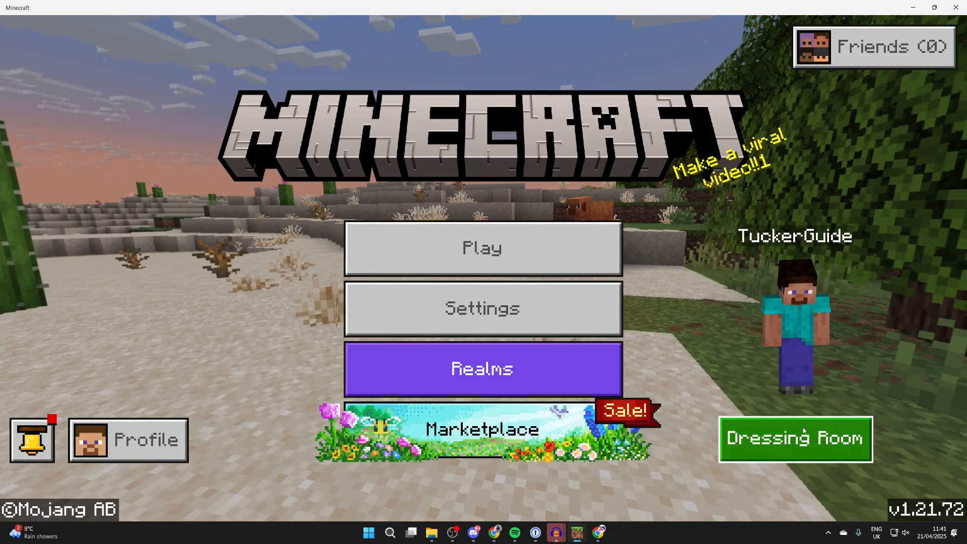
Import 'GuideRealmVideos (2).png' from Downloads as a new skin in the Dressing Room.
left_click(794, 438)
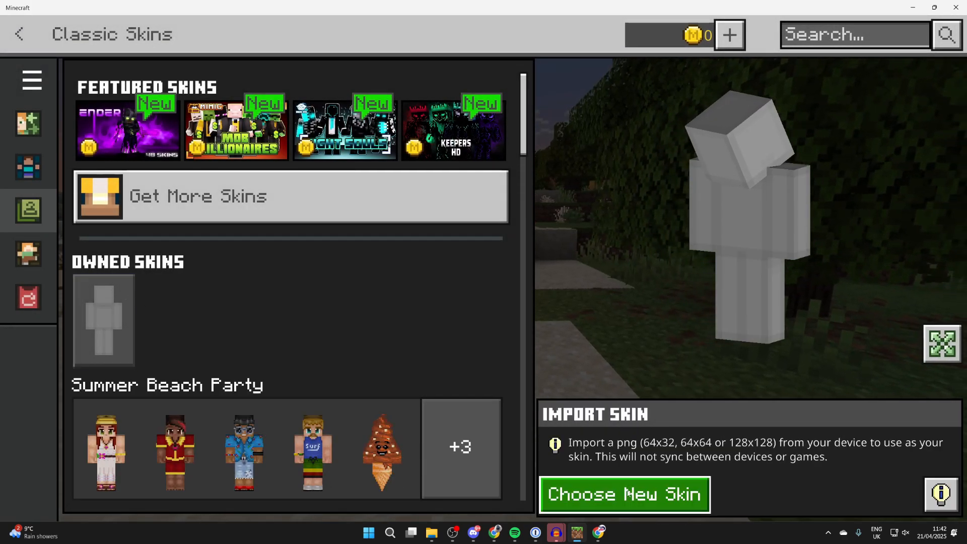
left_click(624, 494)
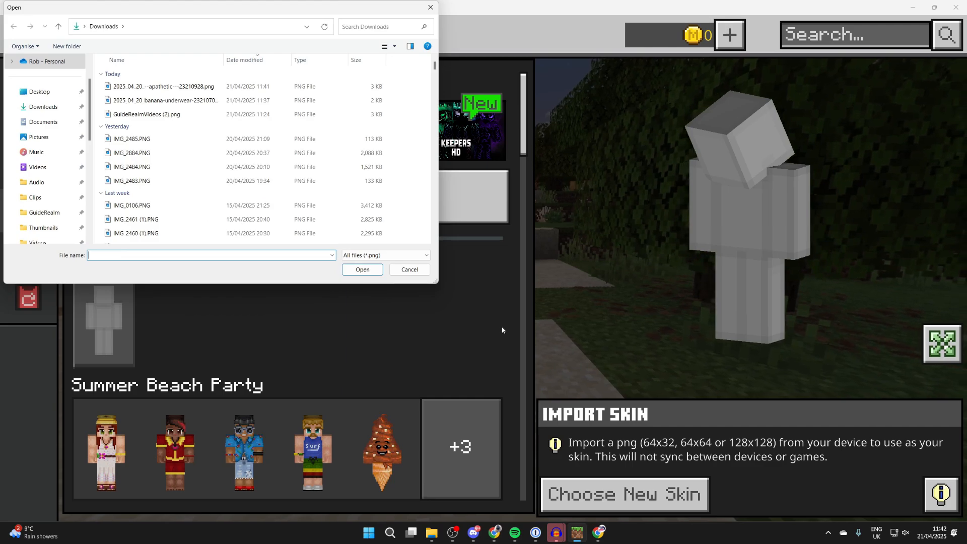
left_click(163, 86)
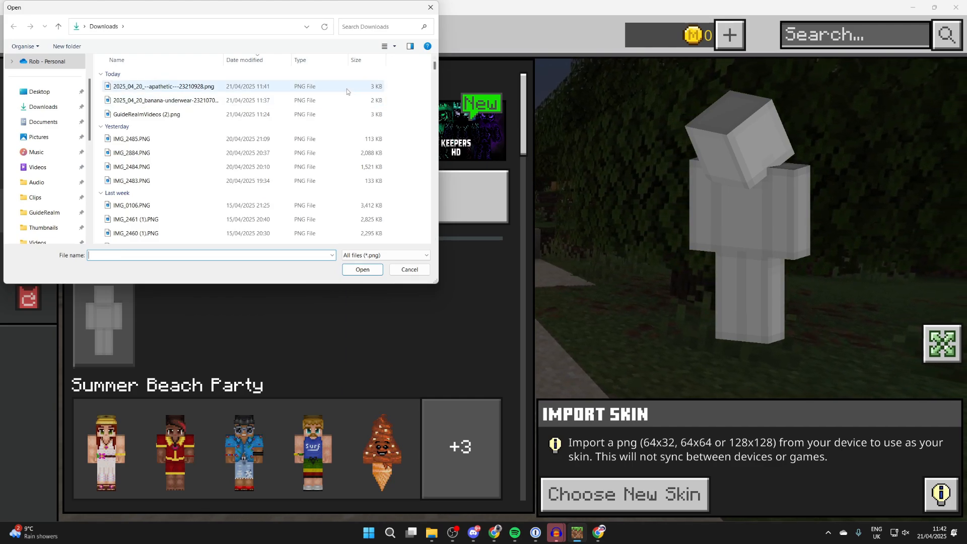
left_click(146, 114)
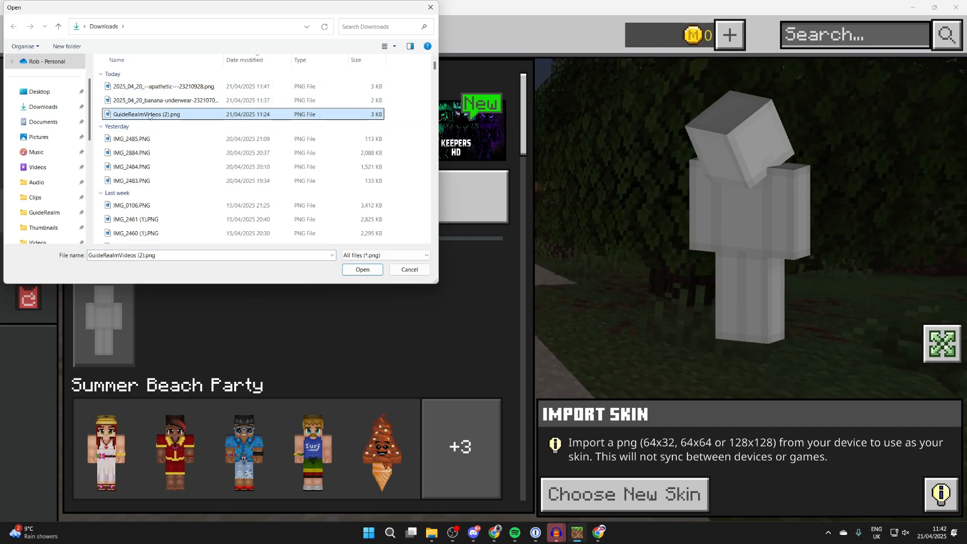
left_click(362, 269)
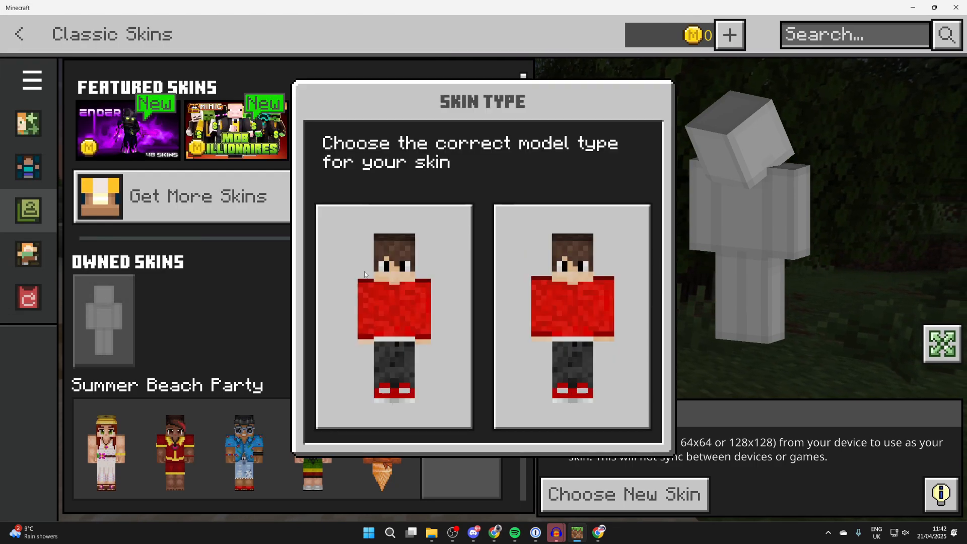